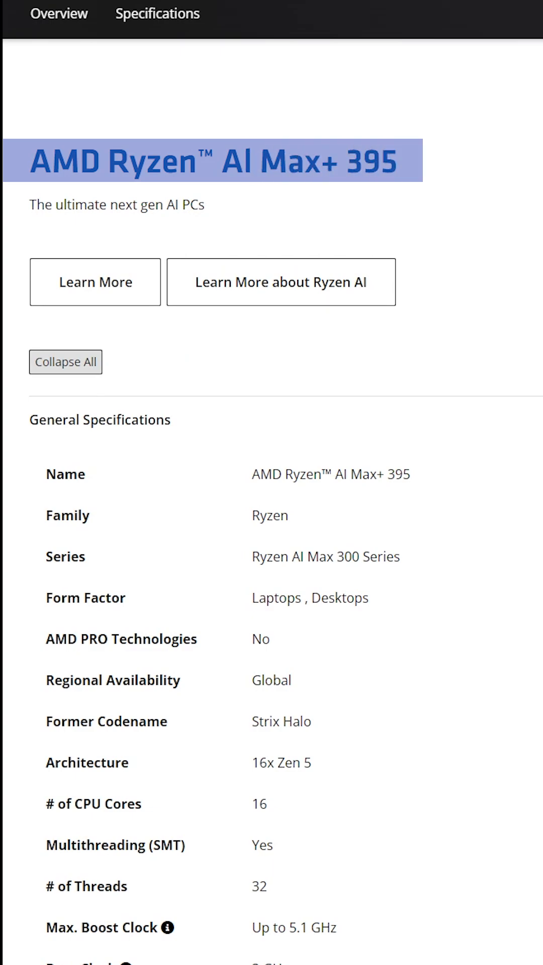
- Highlight the 'Radeon 8060S Graphics' value under Graphics Model
{"action": "scroll", "scroll_direction": "down", "scroll_amount": 3}
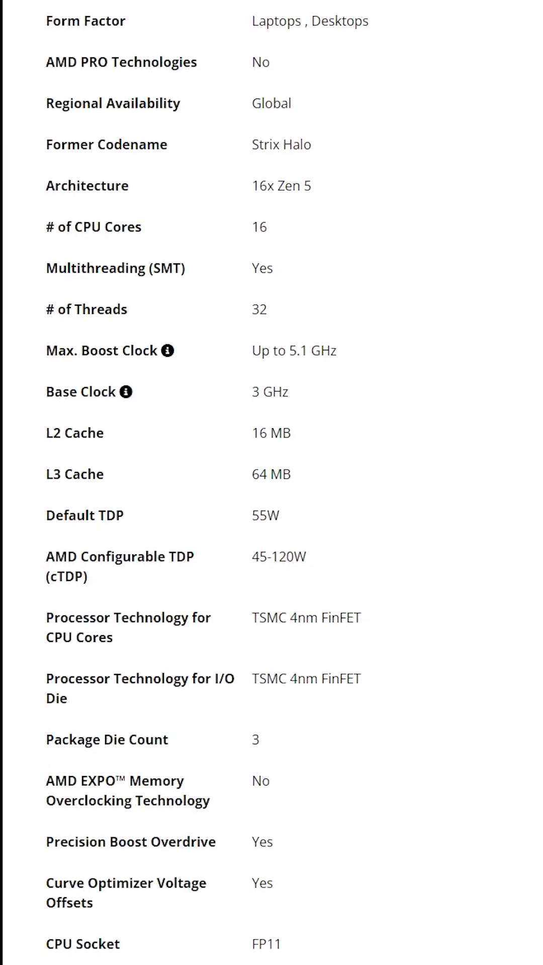
{"action": "scroll", "scroll_direction": "down", "scroll_amount": 3}
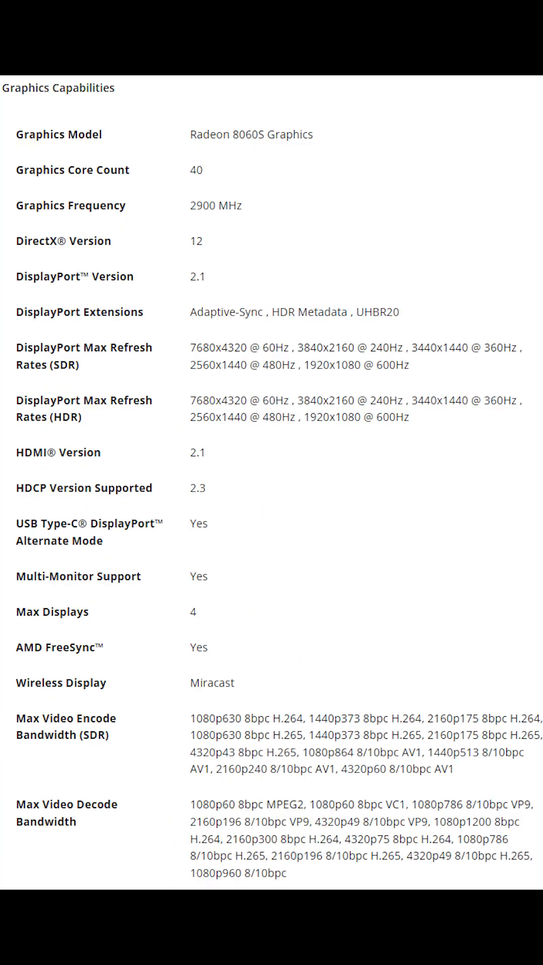
{"action": "double_click", "coordinate": [250, 134]}
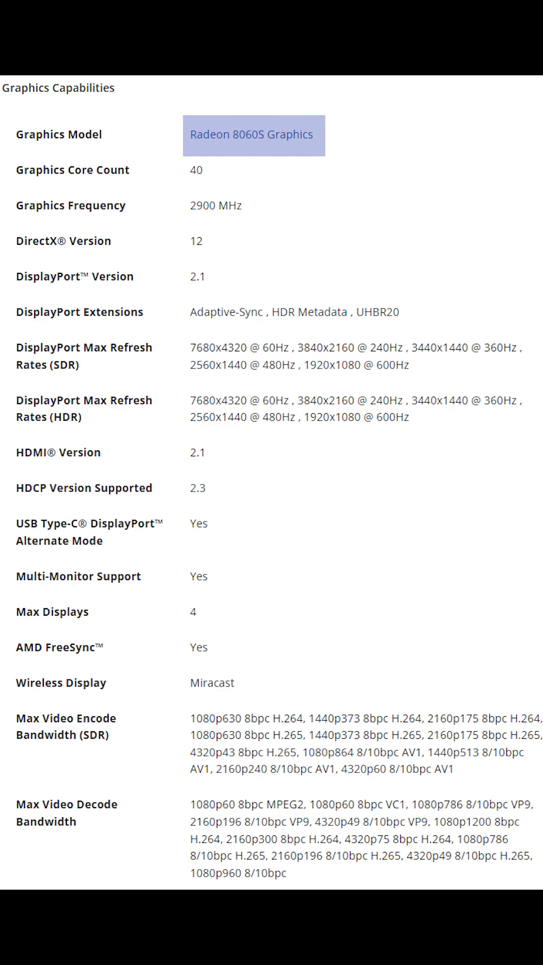
- Highlight 'LPDDR5x-8000' under Max Memory Speed and review the remaining sections
{"action": "scroll", "scroll_direction": "down", "scroll_amount": 3}
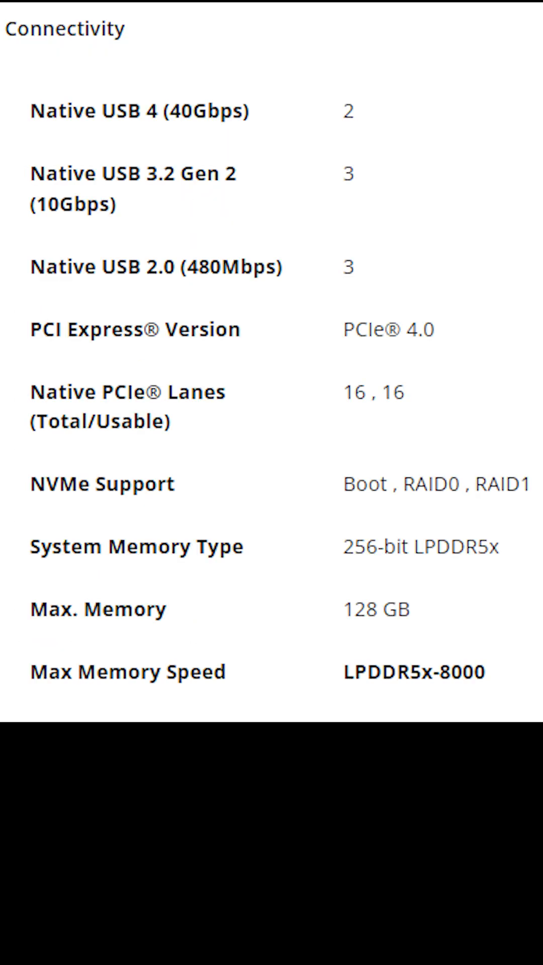
{"action": "double_click", "coordinate": [412, 672]}
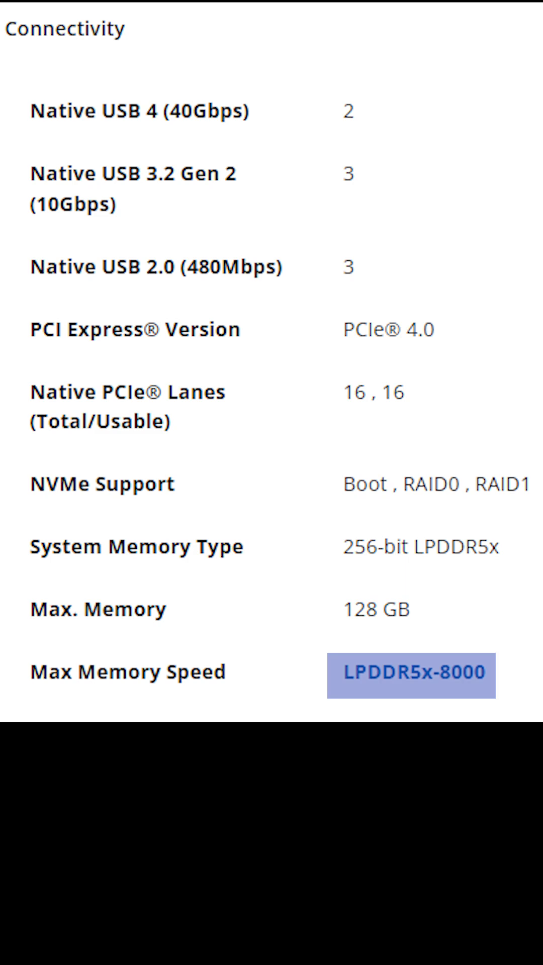
{"action": "scroll", "scroll_direction": "down", "scroll_amount": 3}
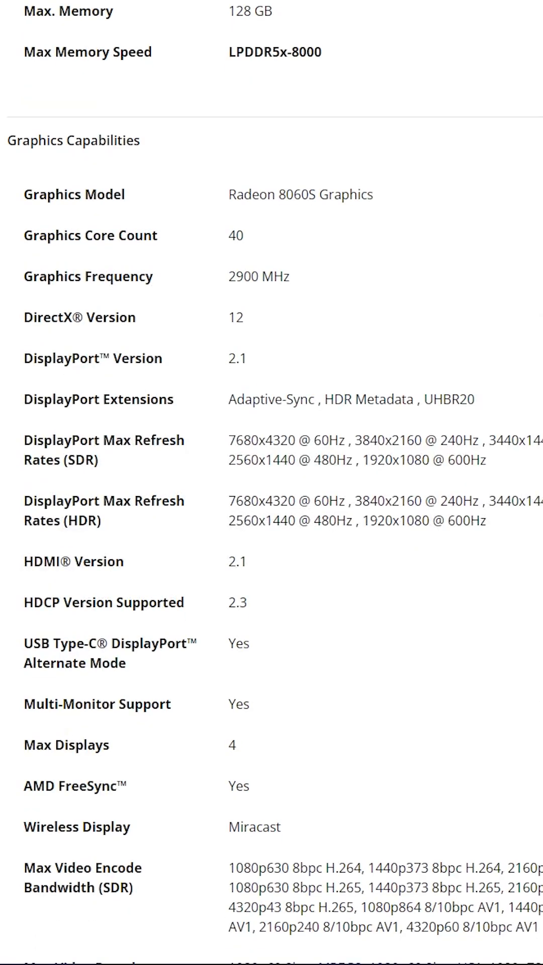
{"action": "scroll", "scroll_direction": "down", "scroll_amount": 3}
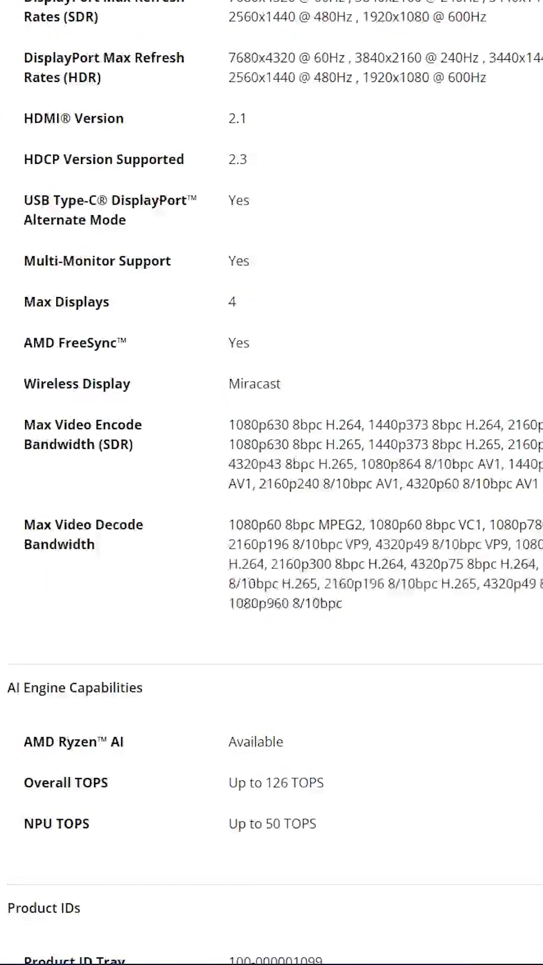